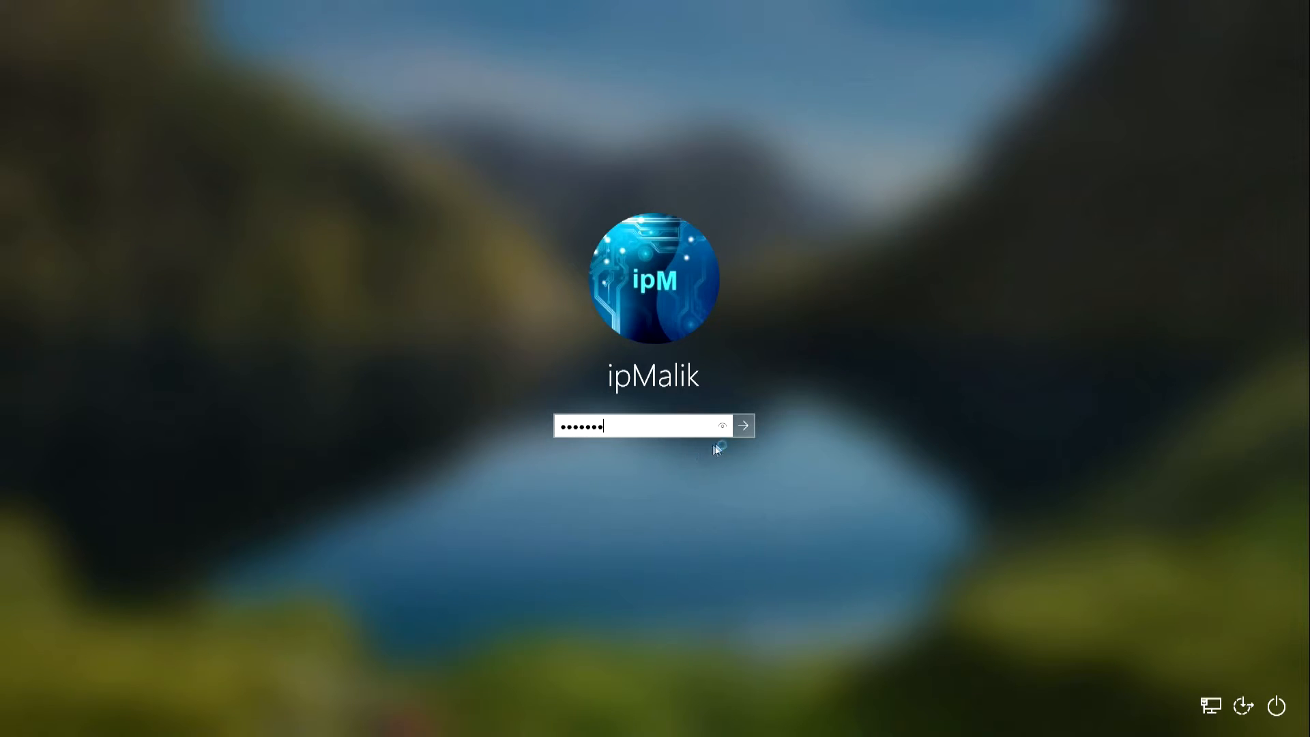
# Restart the PC from the sign-in screen's power menu into recovery, confirming Restart anyway
pyautogui.click(742, 426)
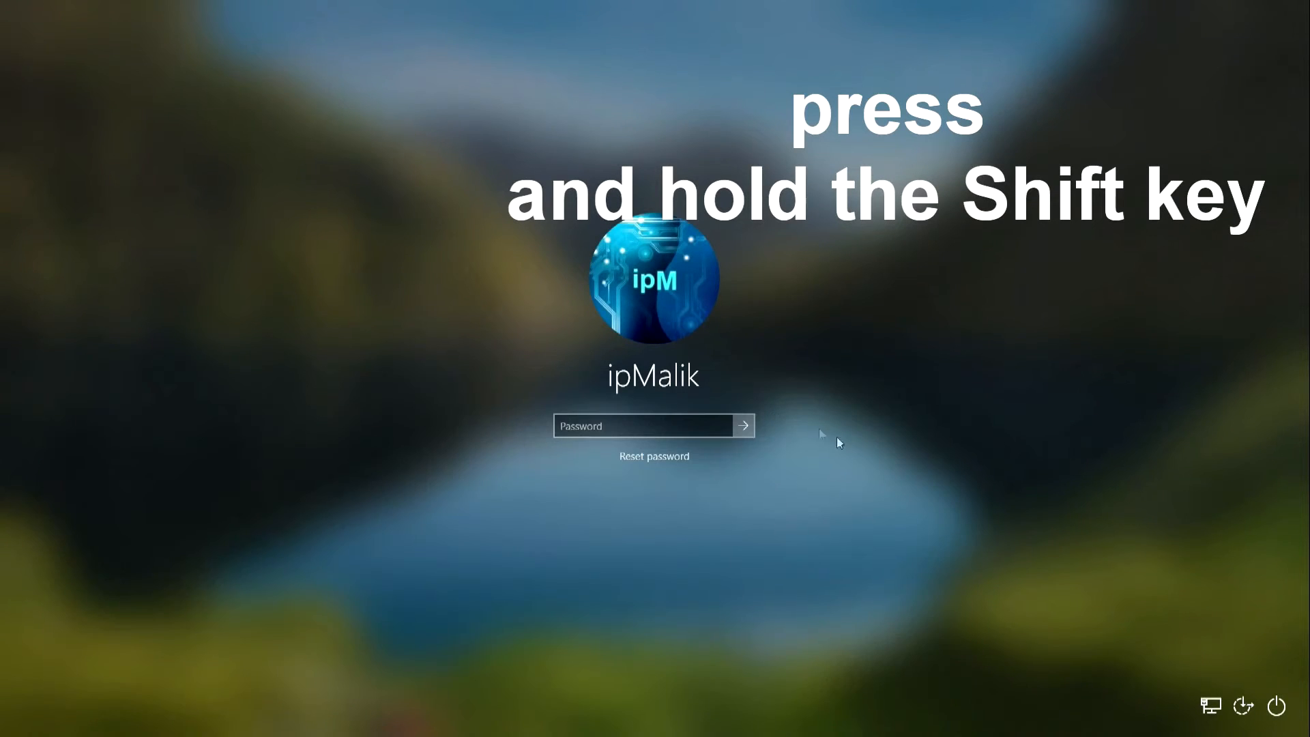
pyautogui.click(1268, 700)
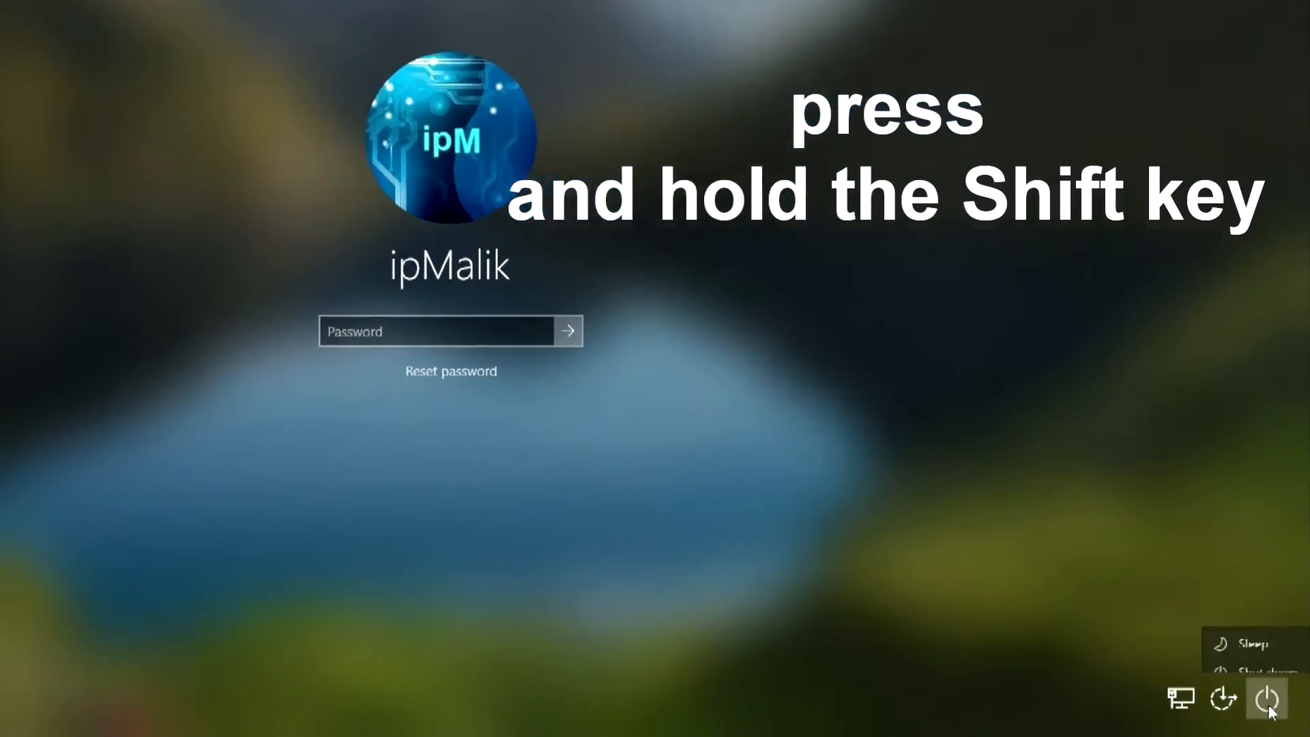
pyautogui.click(1266, 698)
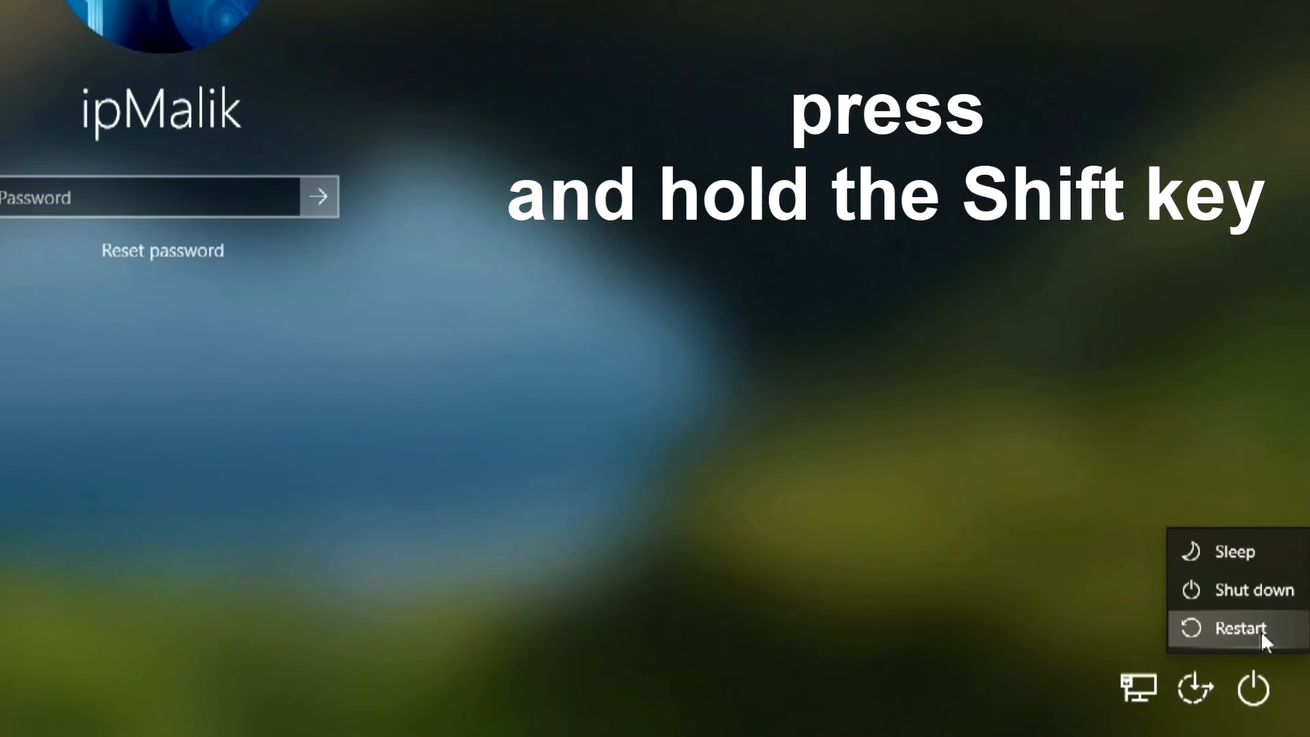
pyautogui.click(1241, 628)
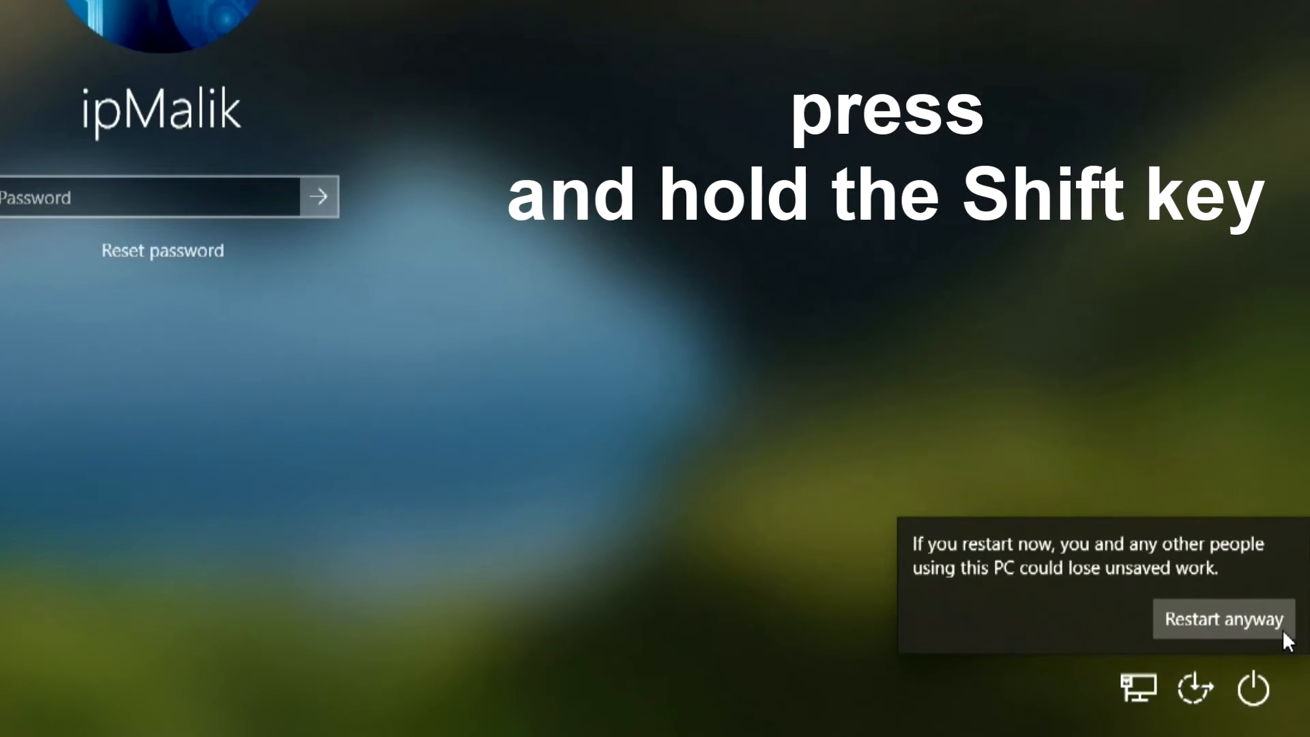
pyautogui.click(1223, 618)
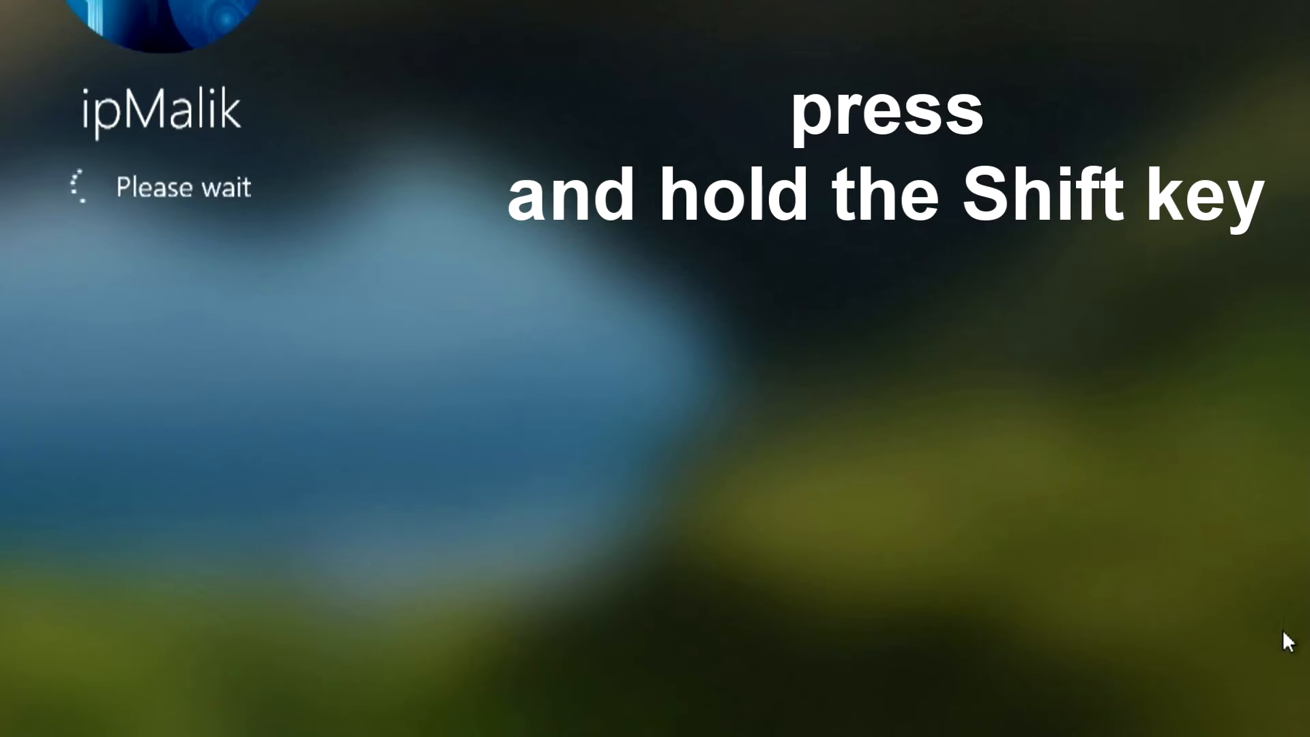
# Reach Command Prompt via Troubleshoot and Advanced options in the recovery environment
pyautogui.press('shift')
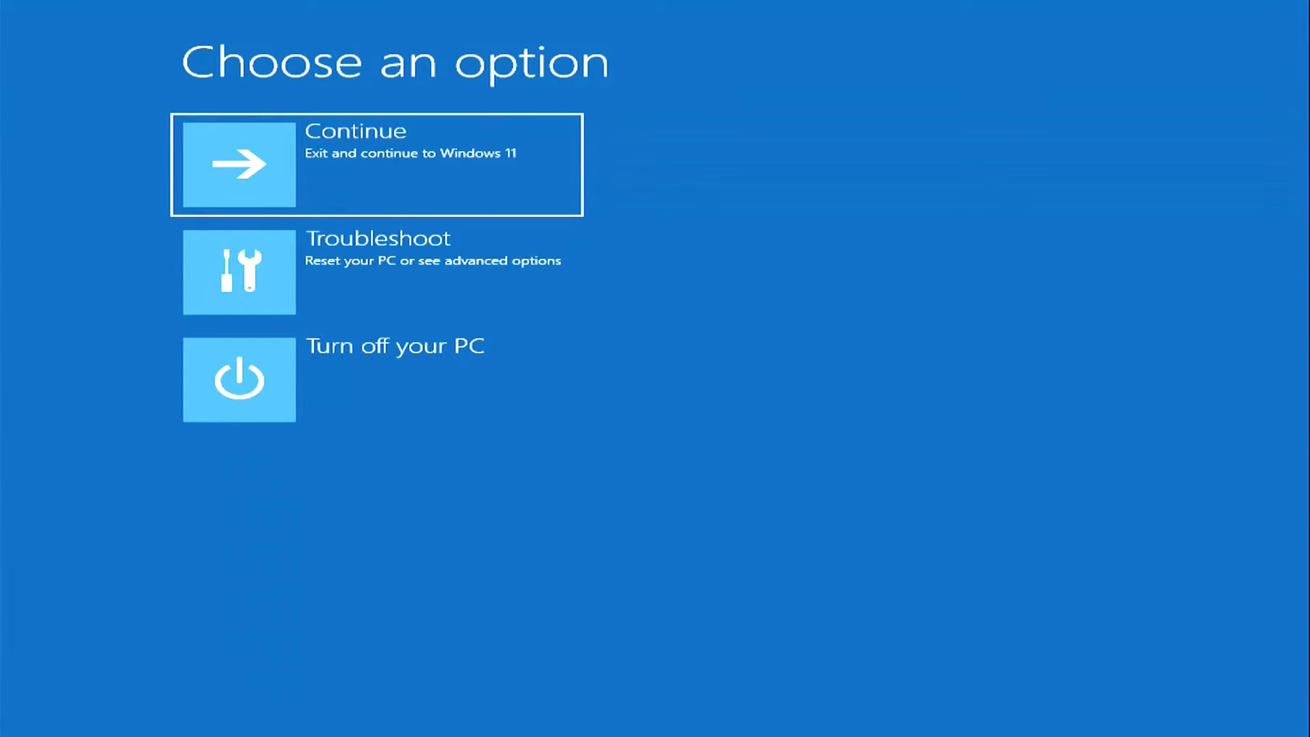
pyautogui.moveTo(597, 350)
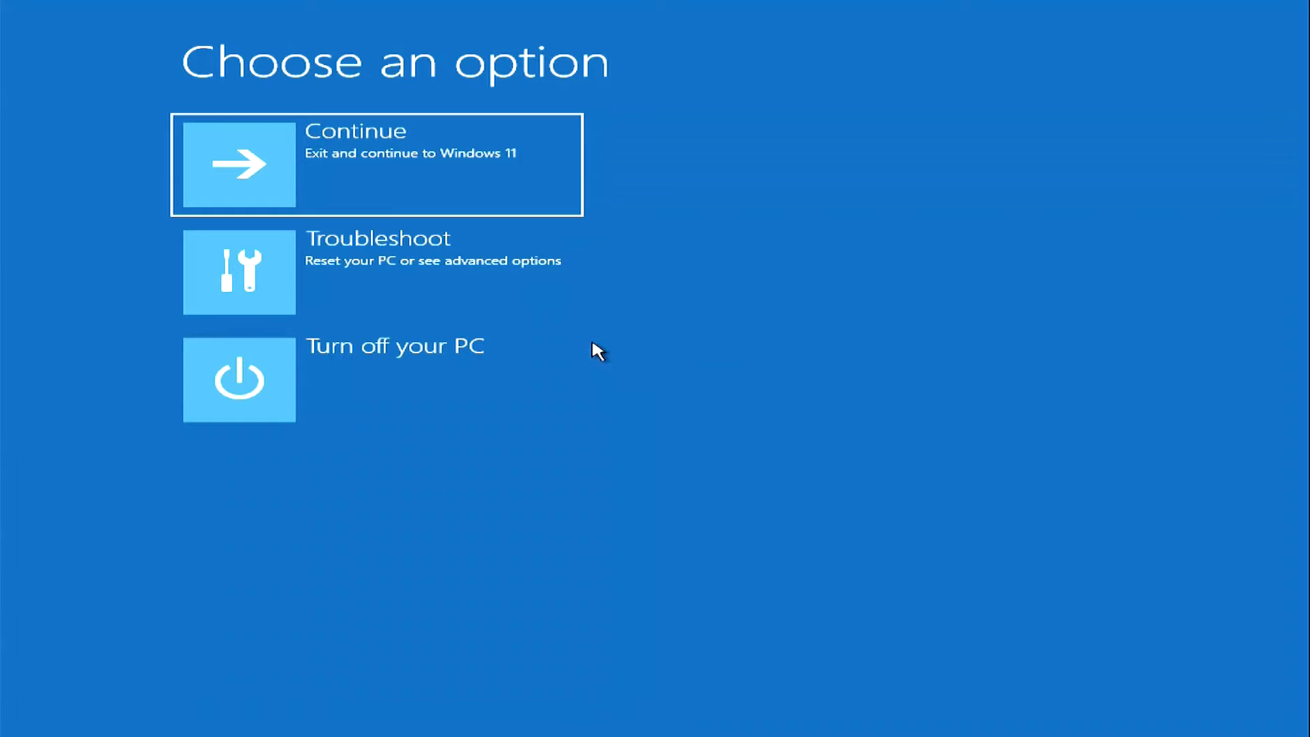
pyautogui.moveTo(559, 314)
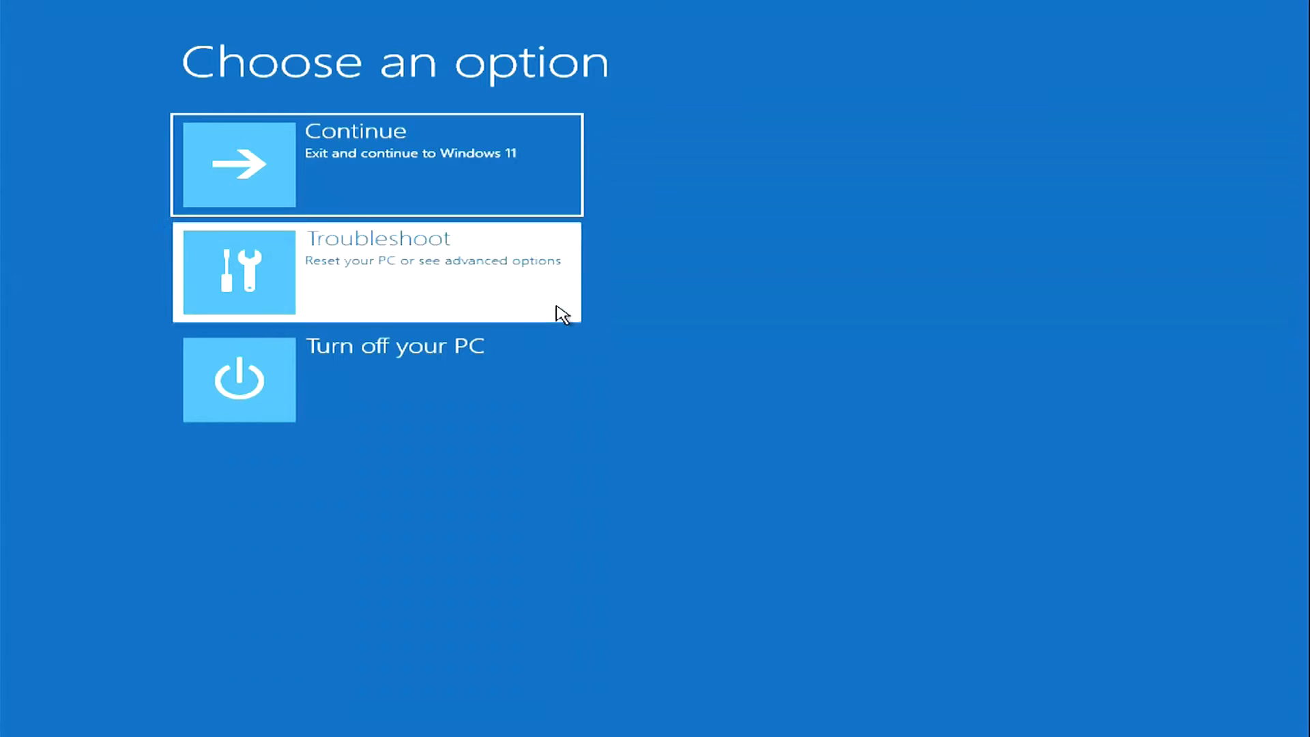
pyautogui.click(376, 271)
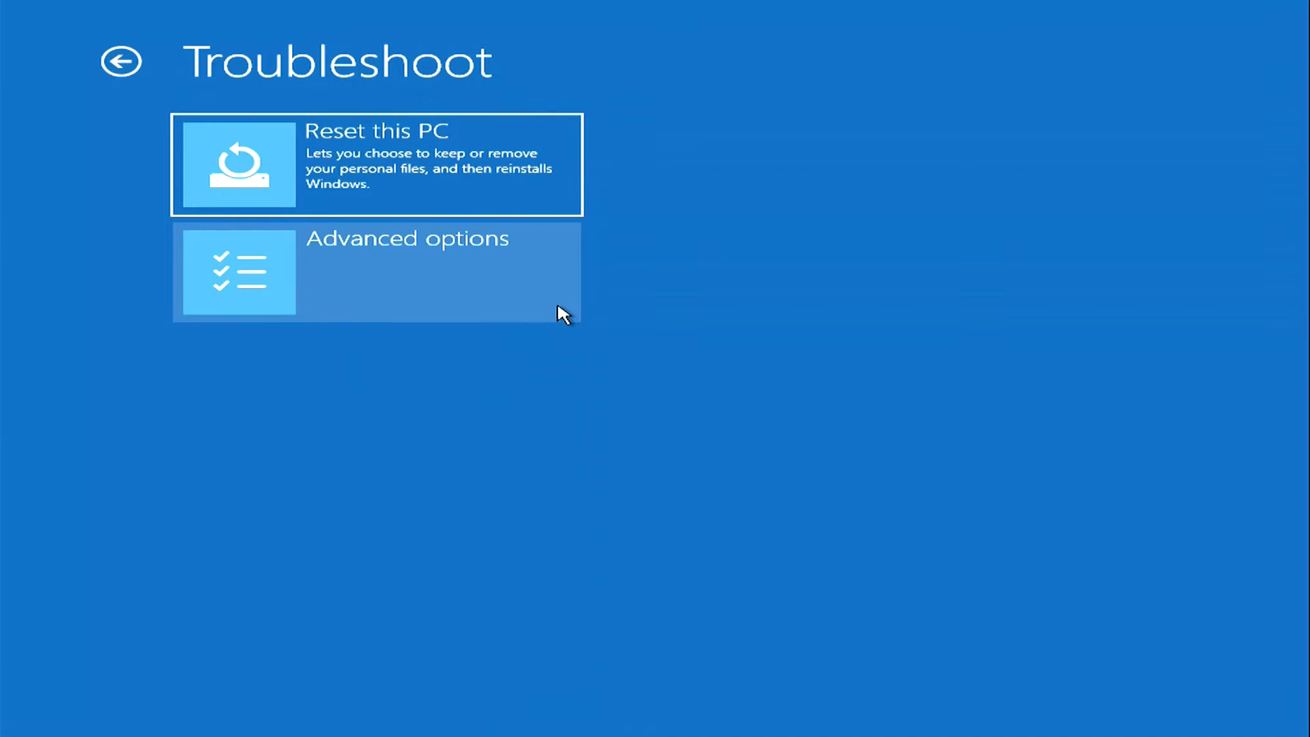
pyautogui.click(377, 272)
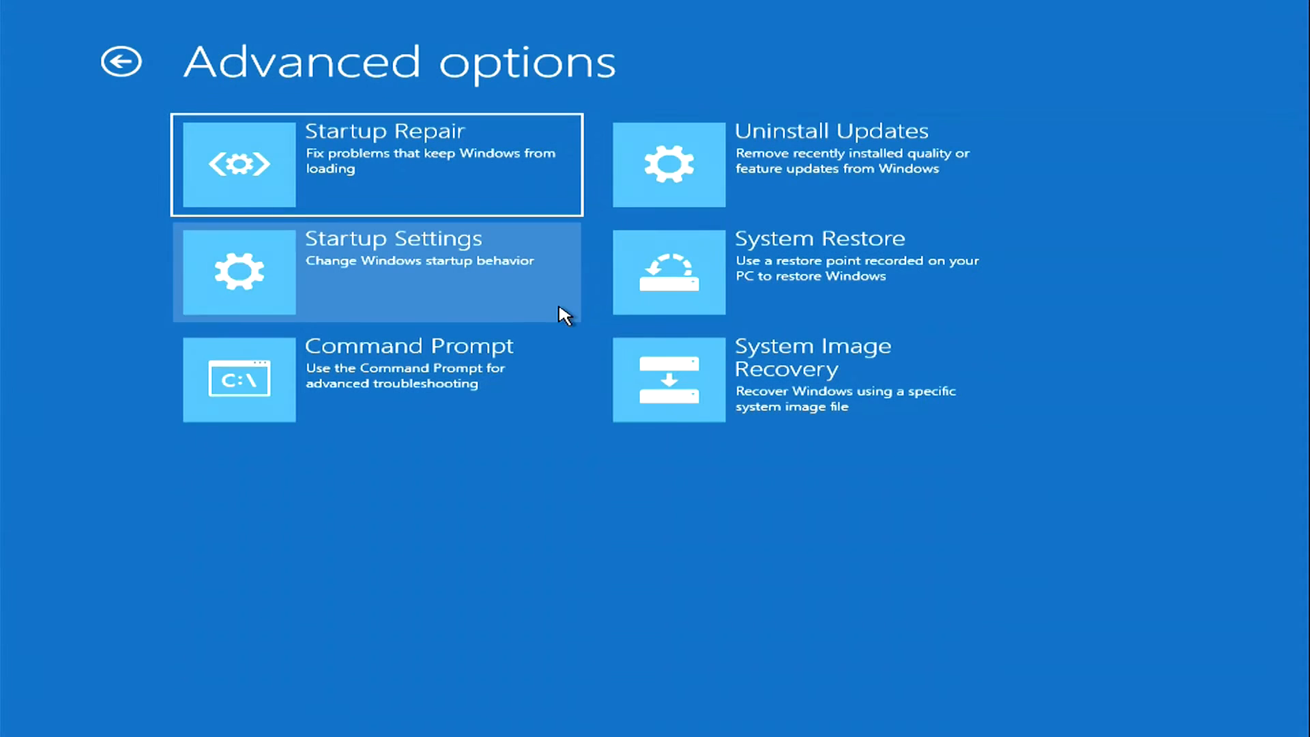
pyautogui.moveTo(572, 422)
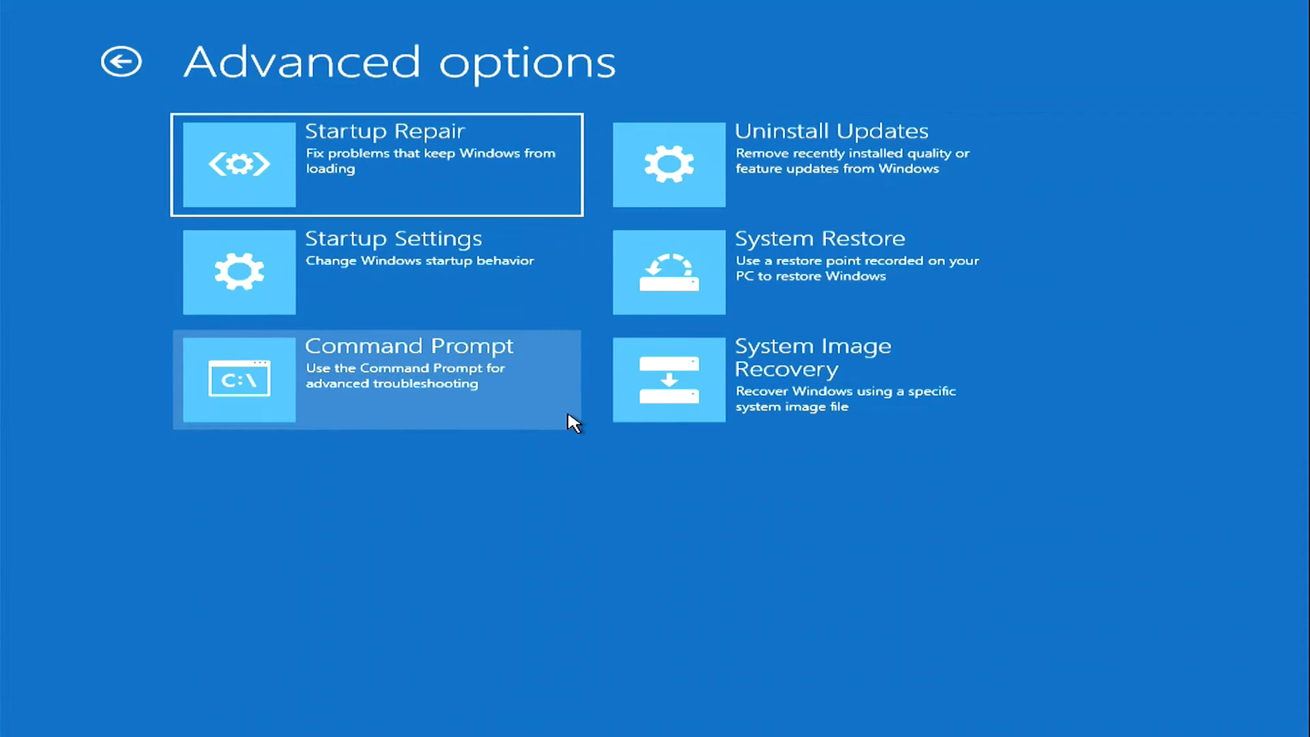
pyautogui.click(377, 378)
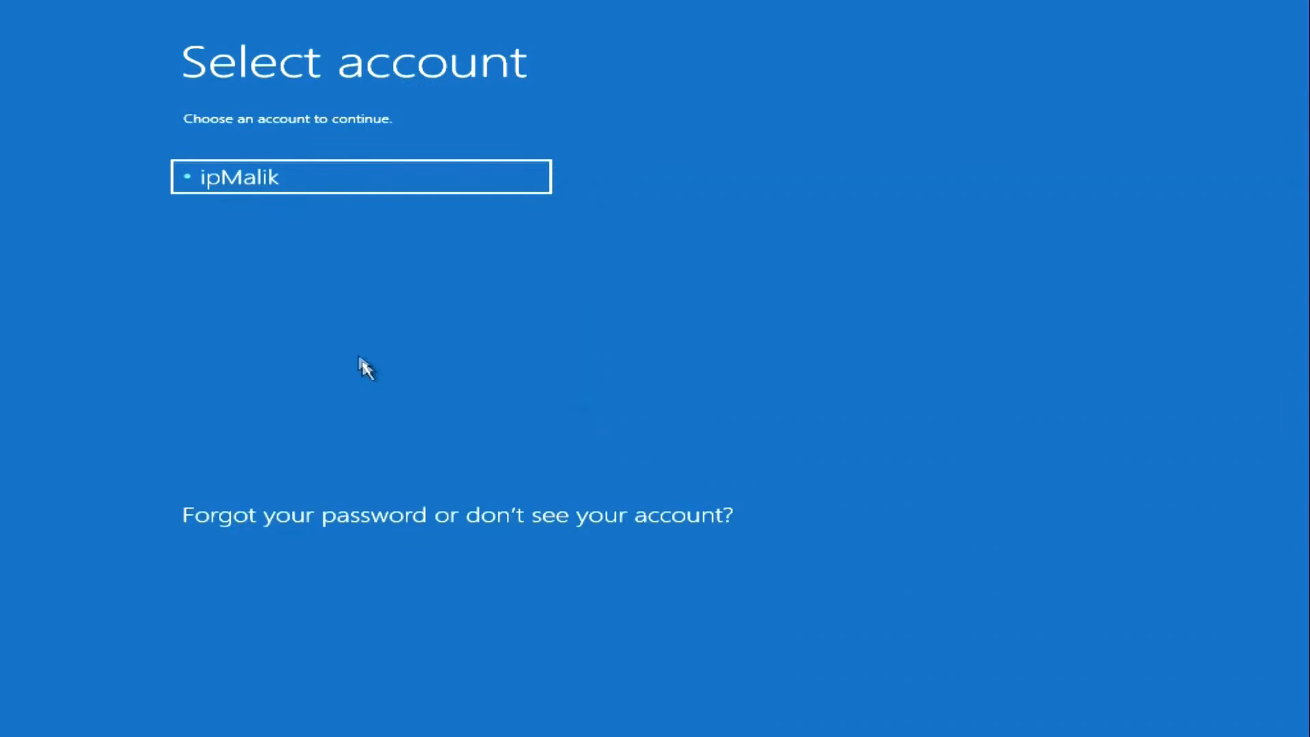
pyautogui.moveTo(409, 176)
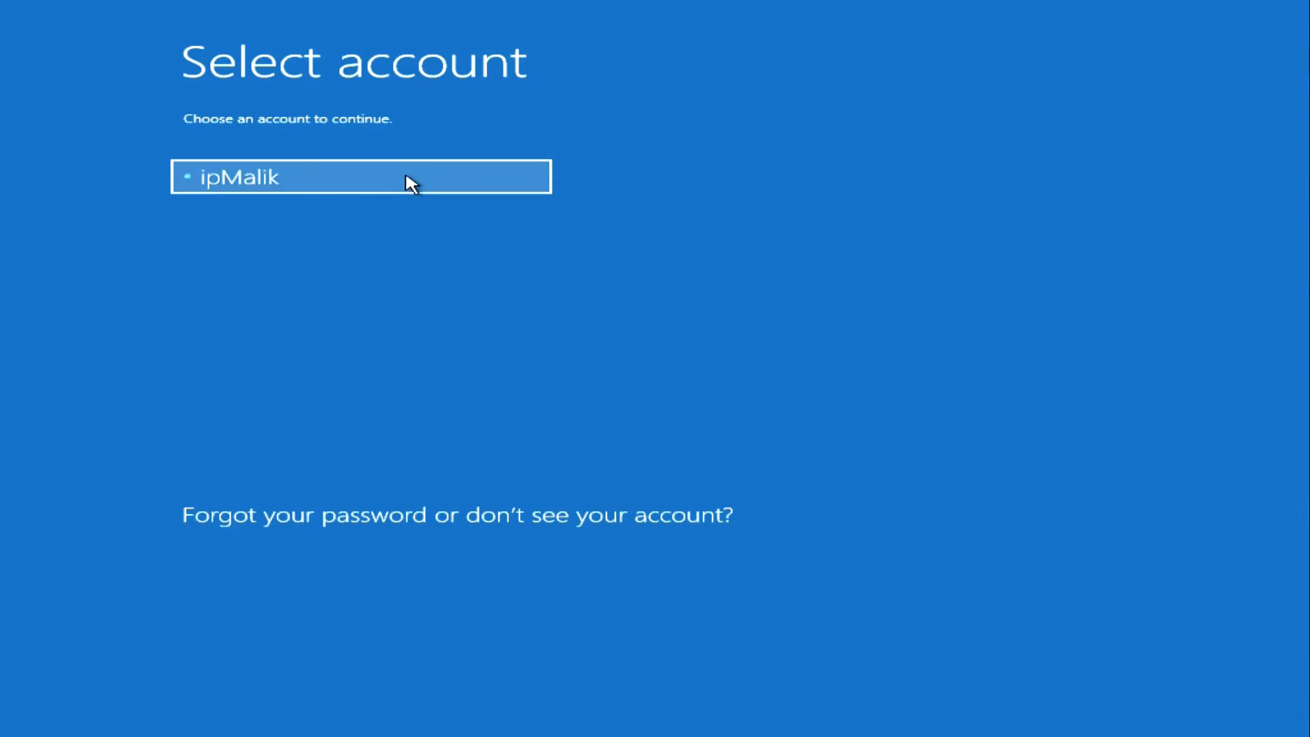
# Choose the listed account to continue into the recovery Command Prompt
pyautogui.click(360, 176)
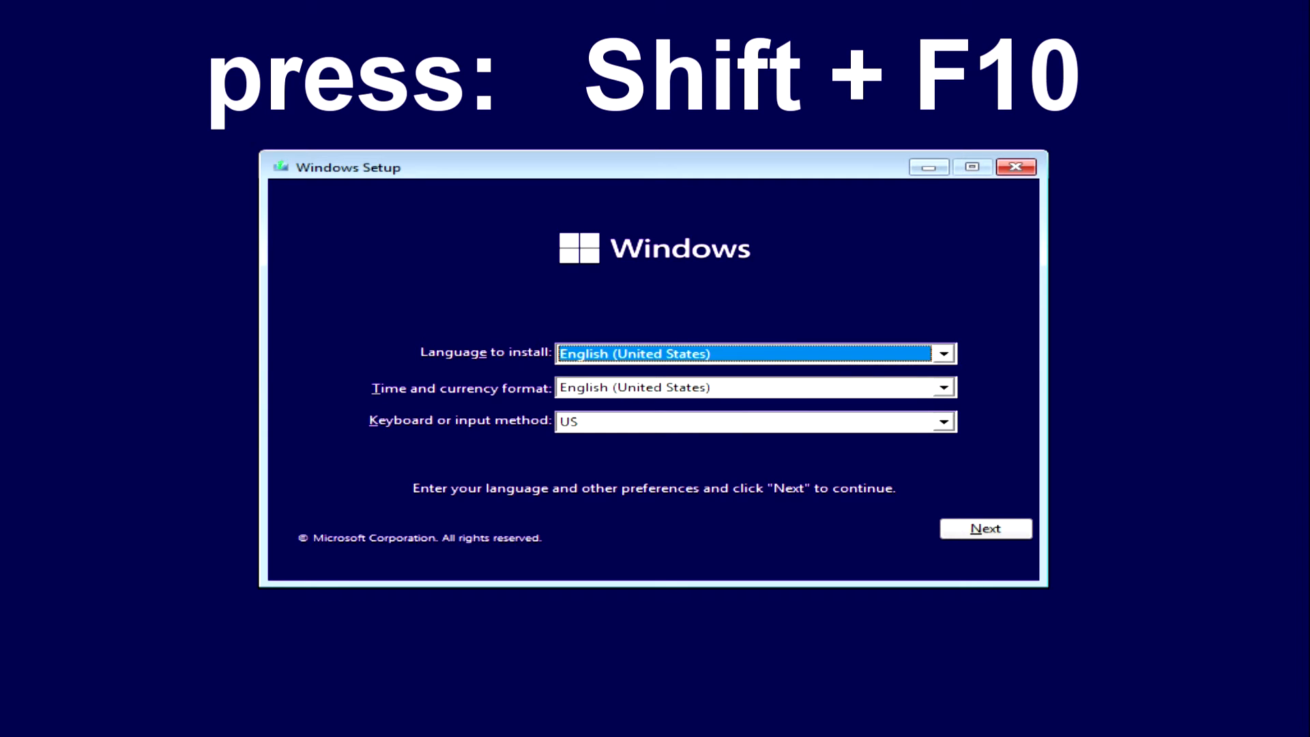
# Try Shift+F10 in Setup, then accept English (United States) and the US keyboard
pyautogui.press('shift+F10')
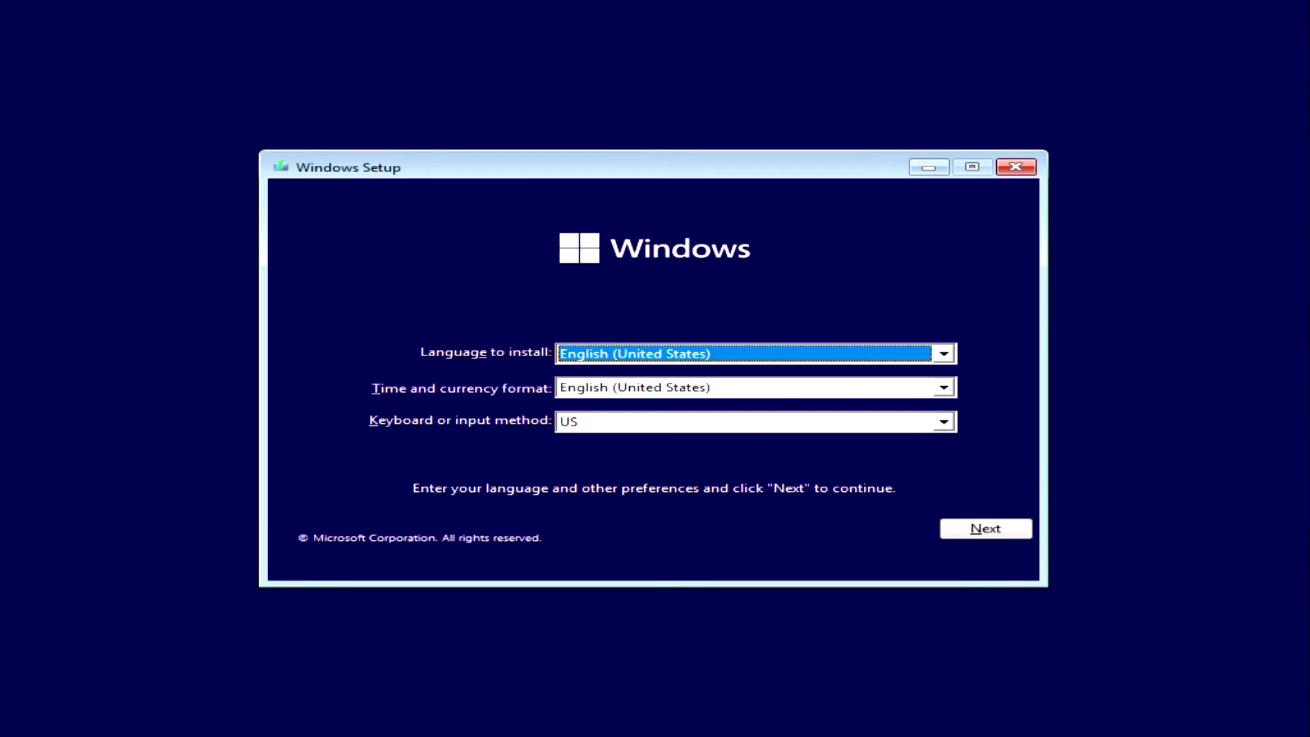
pyautogui.moveTo(910, 553)
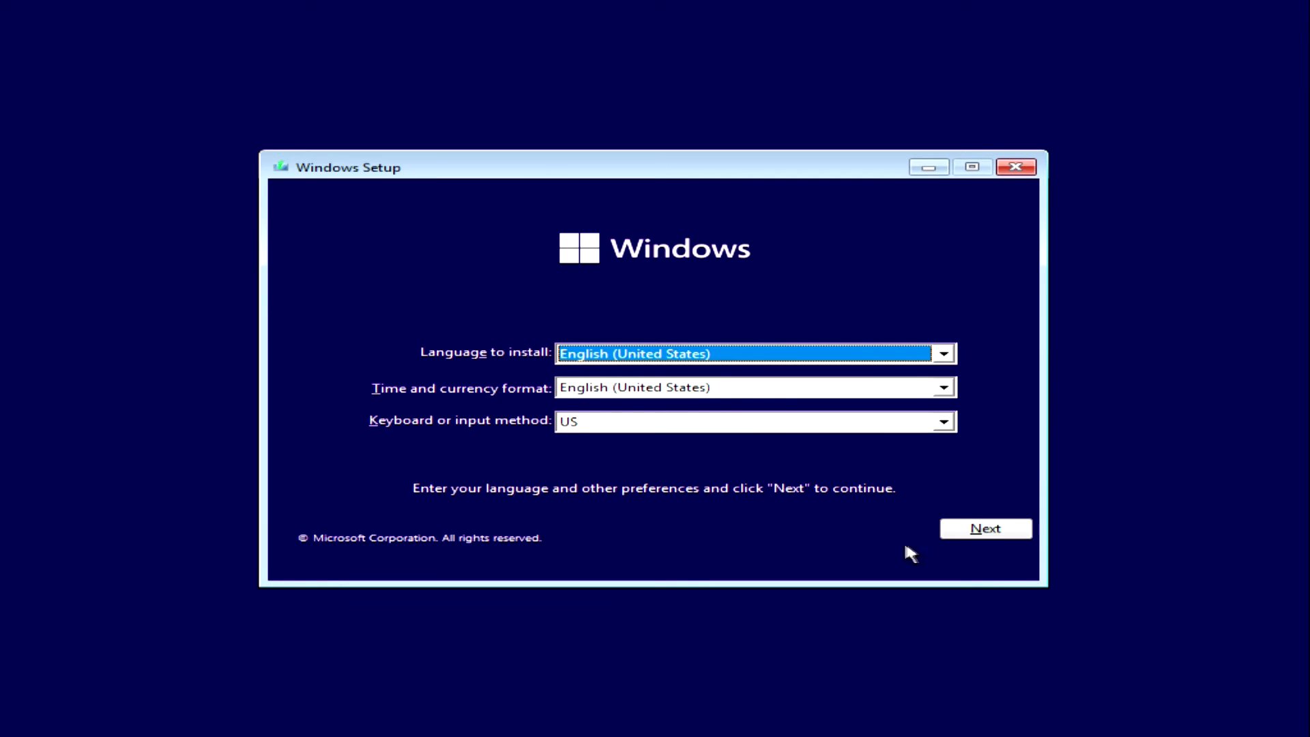
pyautogui.click(985, 528)
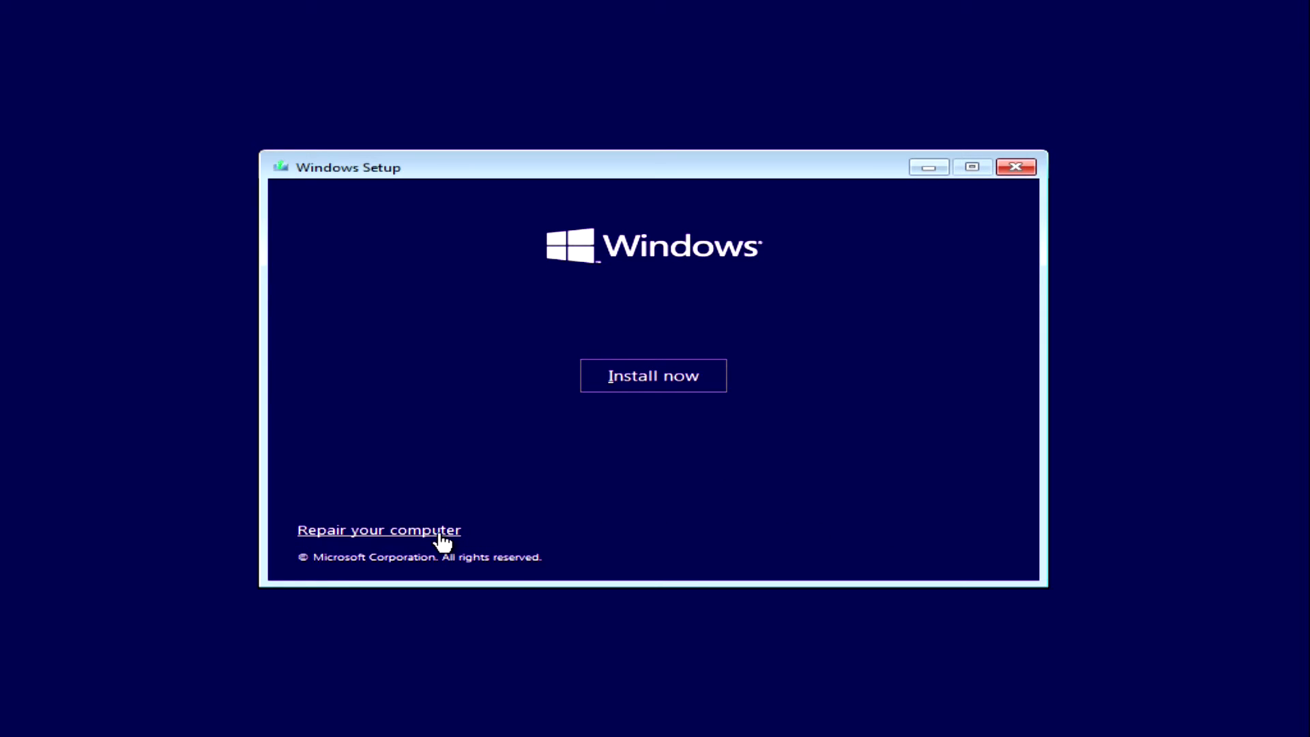
# Choose Repair your computer, then Troubleshoot and Command Prompt in the advanced options
pyautogui.click(378, 529)
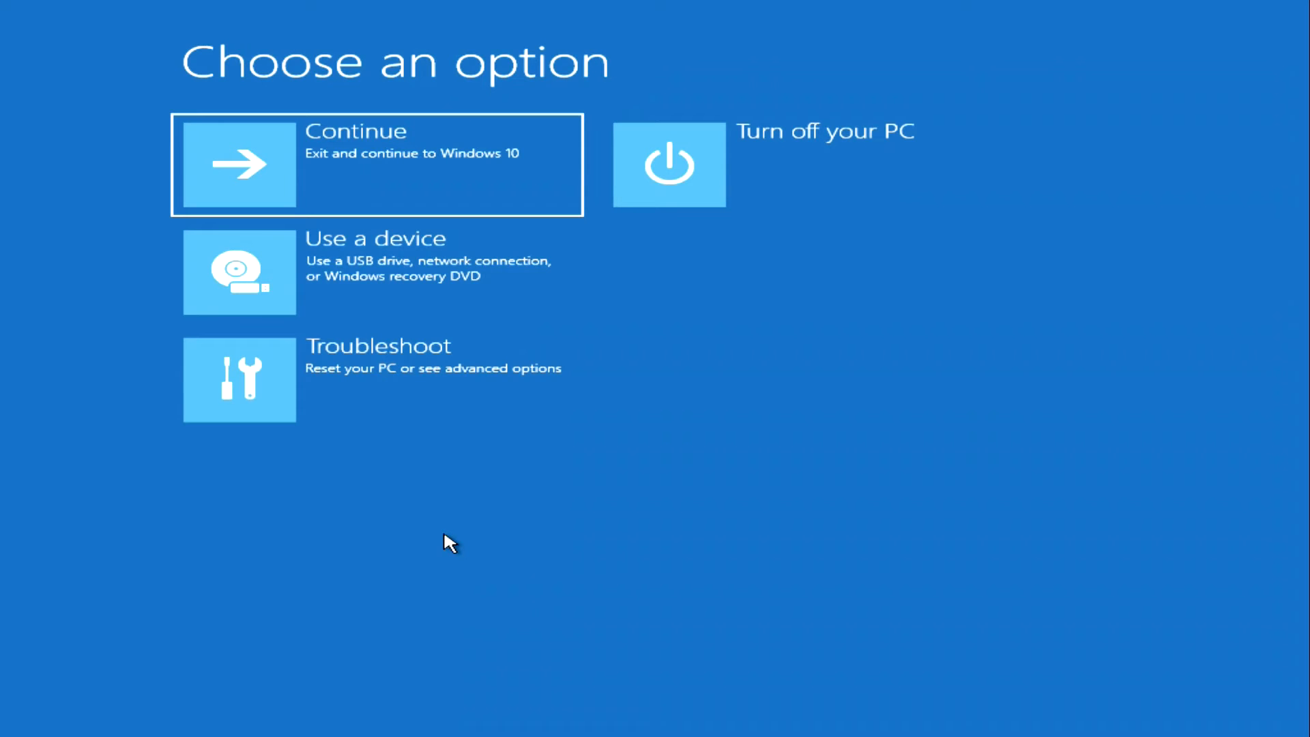
pyautogui.moveTo(543, 417)
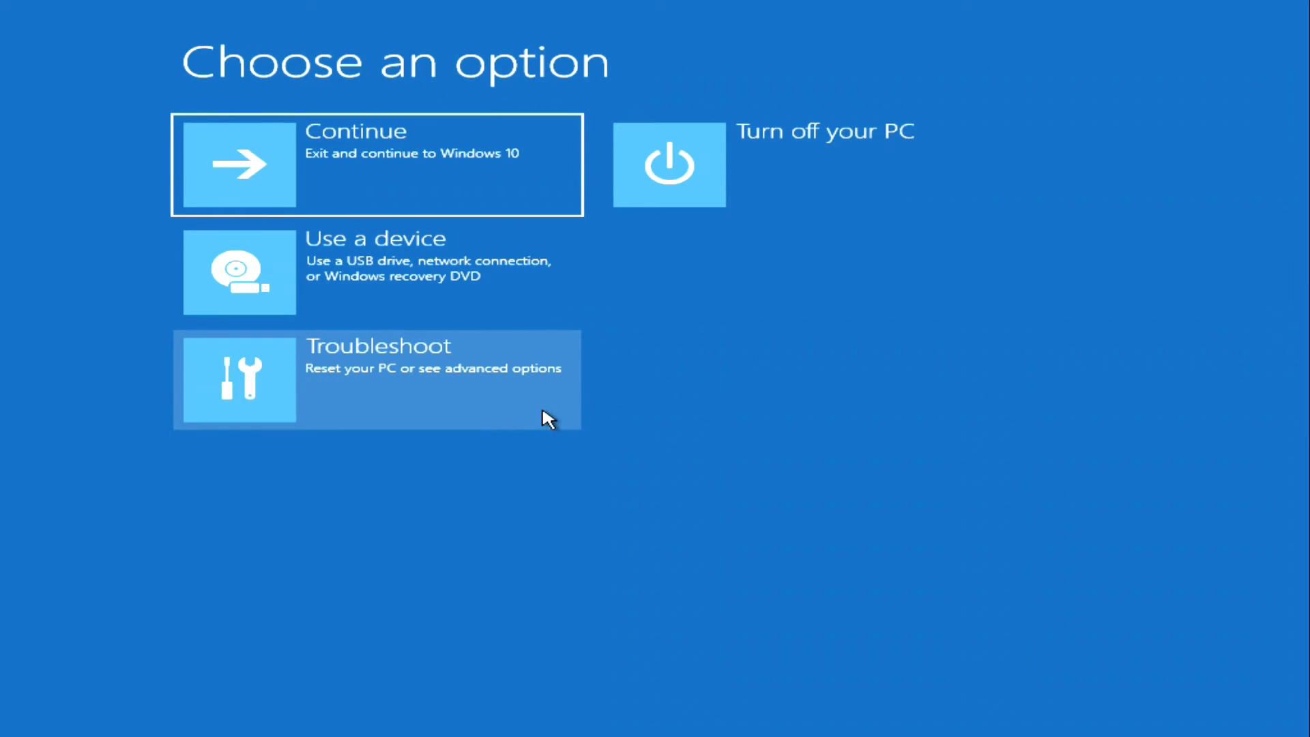
pyautogui.click(376, 379)
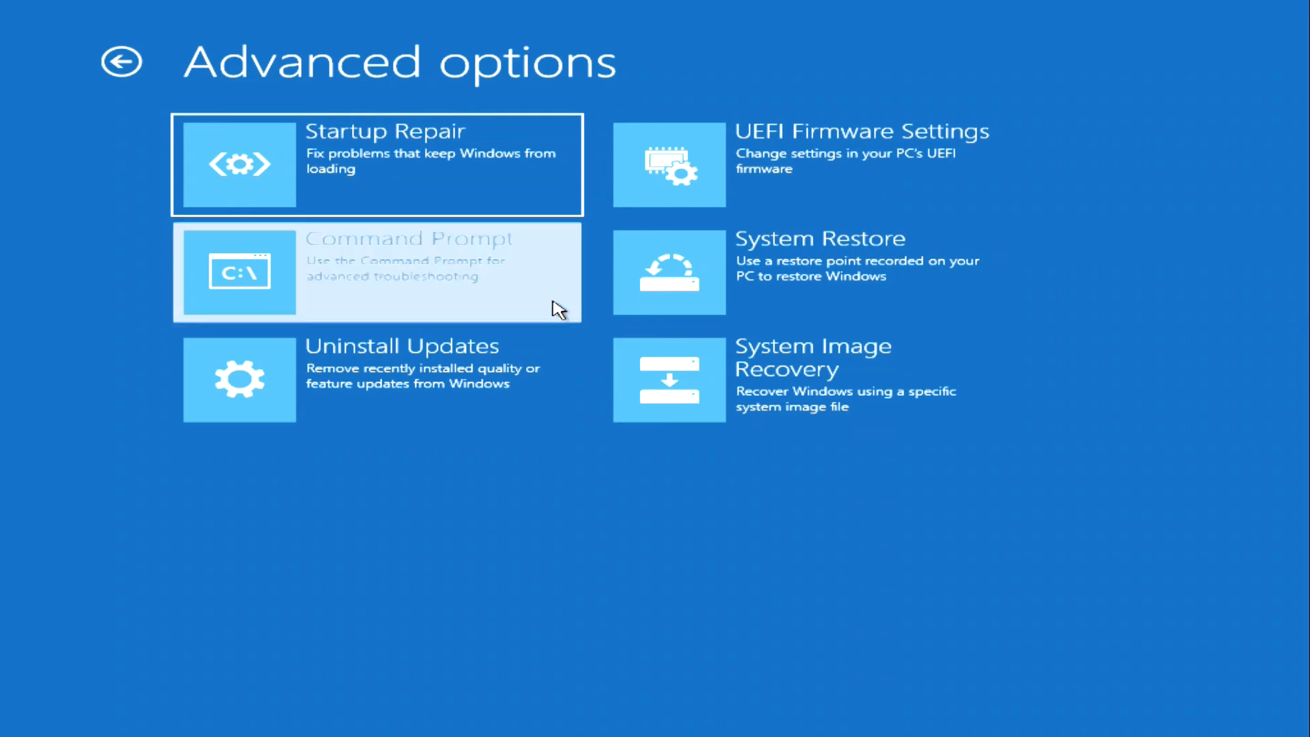
pyautogui.click(377, 272)
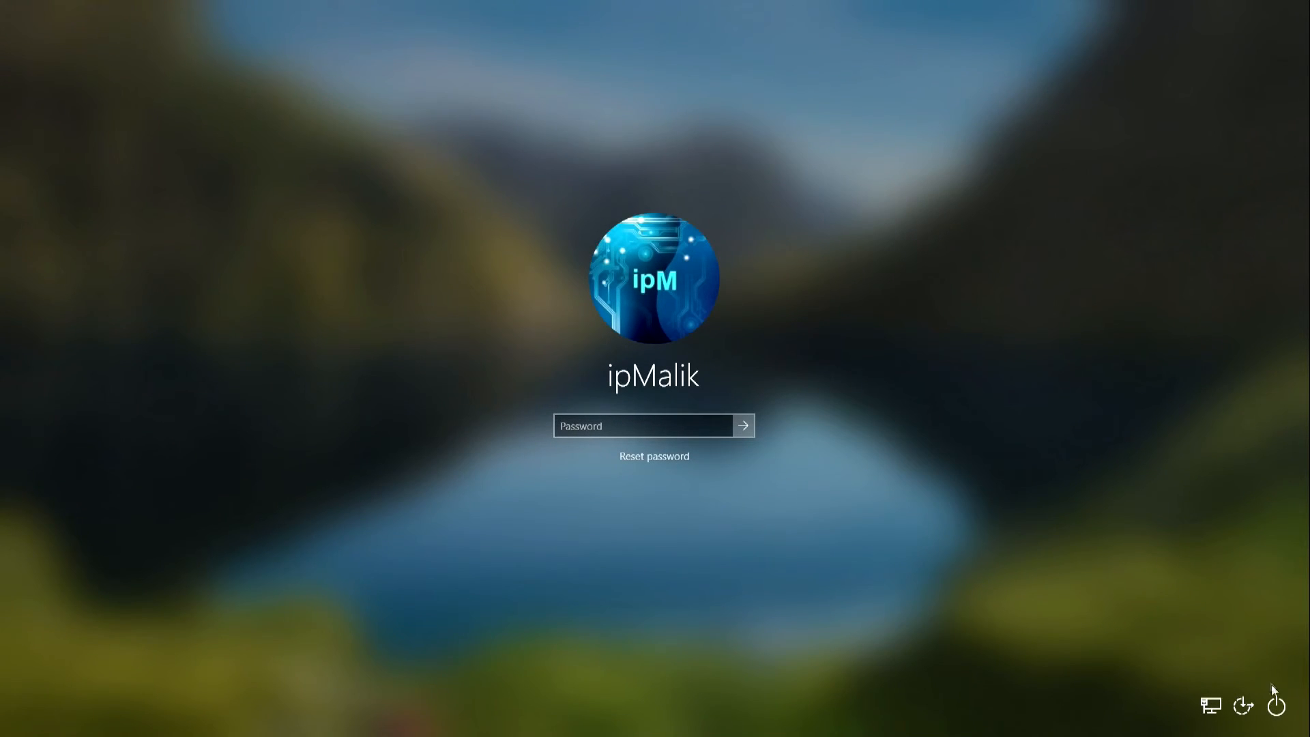
# Restart the PC again from the sign-in screen's power menu, confirming Restart anyway
pyautogui.click(1277, 704)
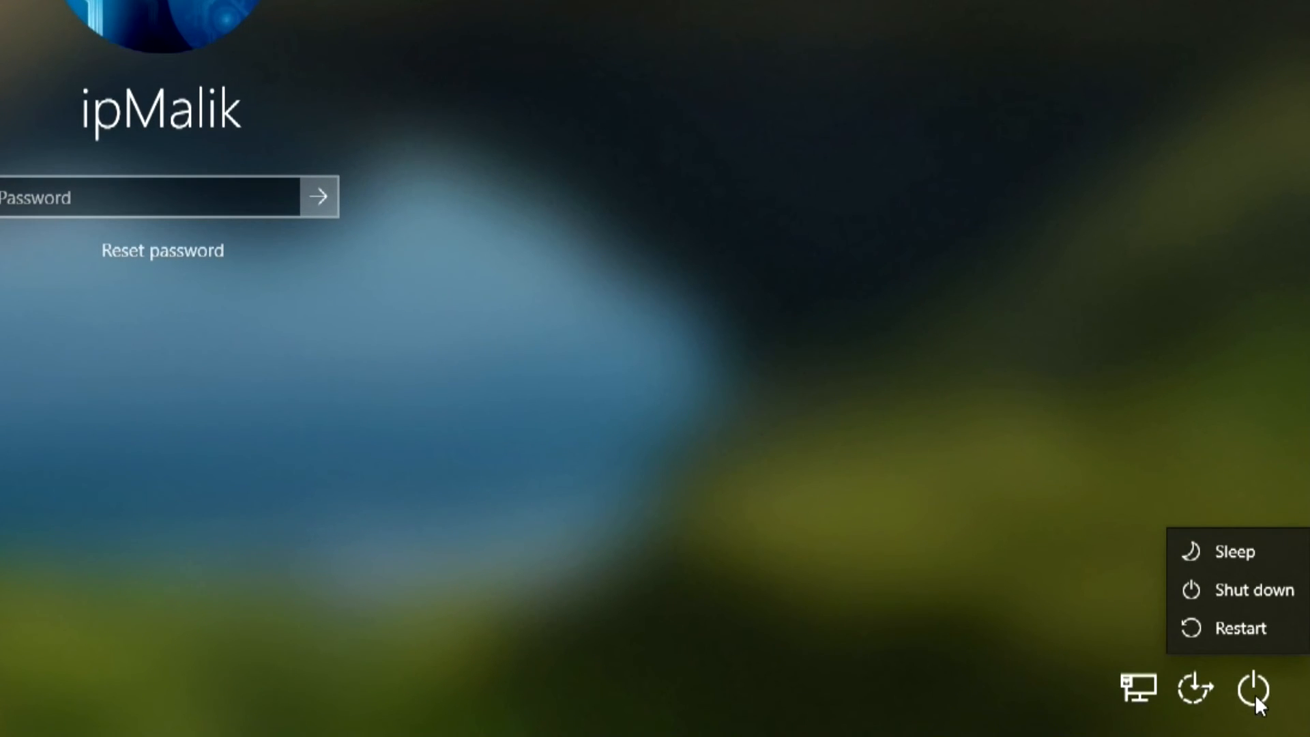
pyautogui.moveTo(1240, 628)
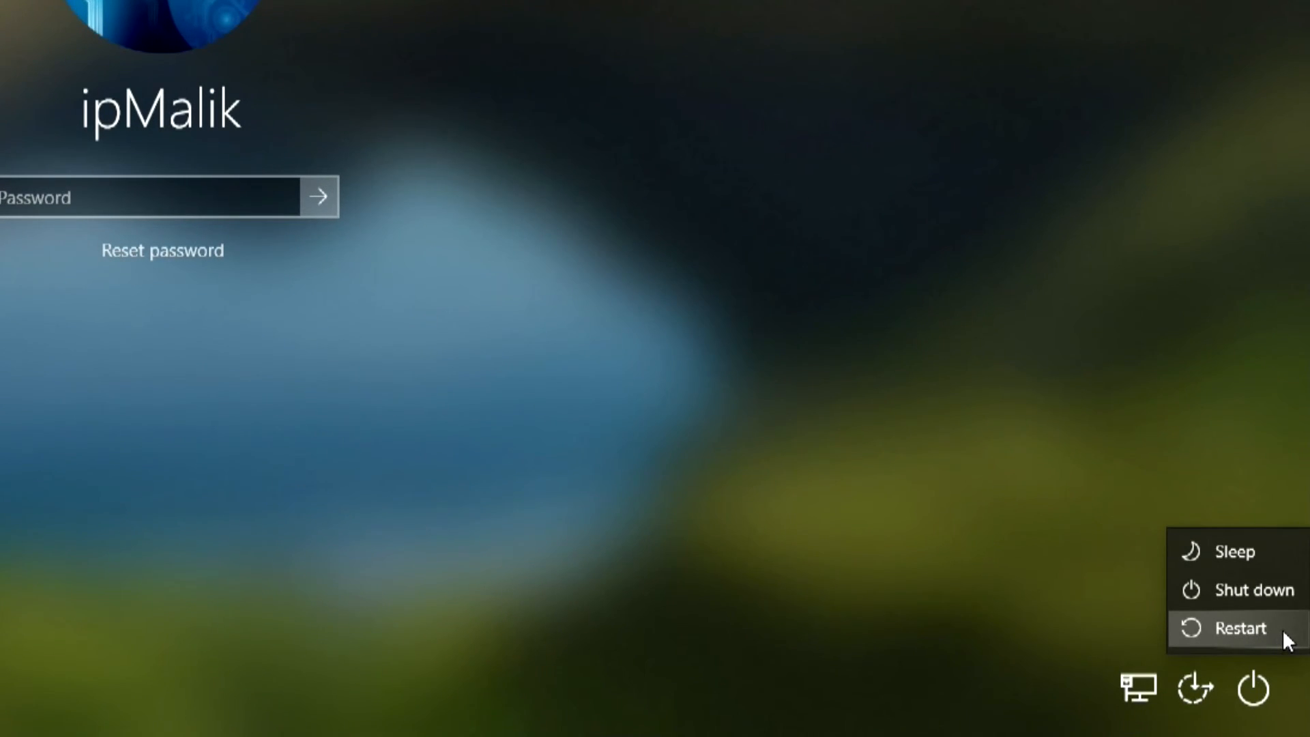
pyautogui.click(1241, 628)
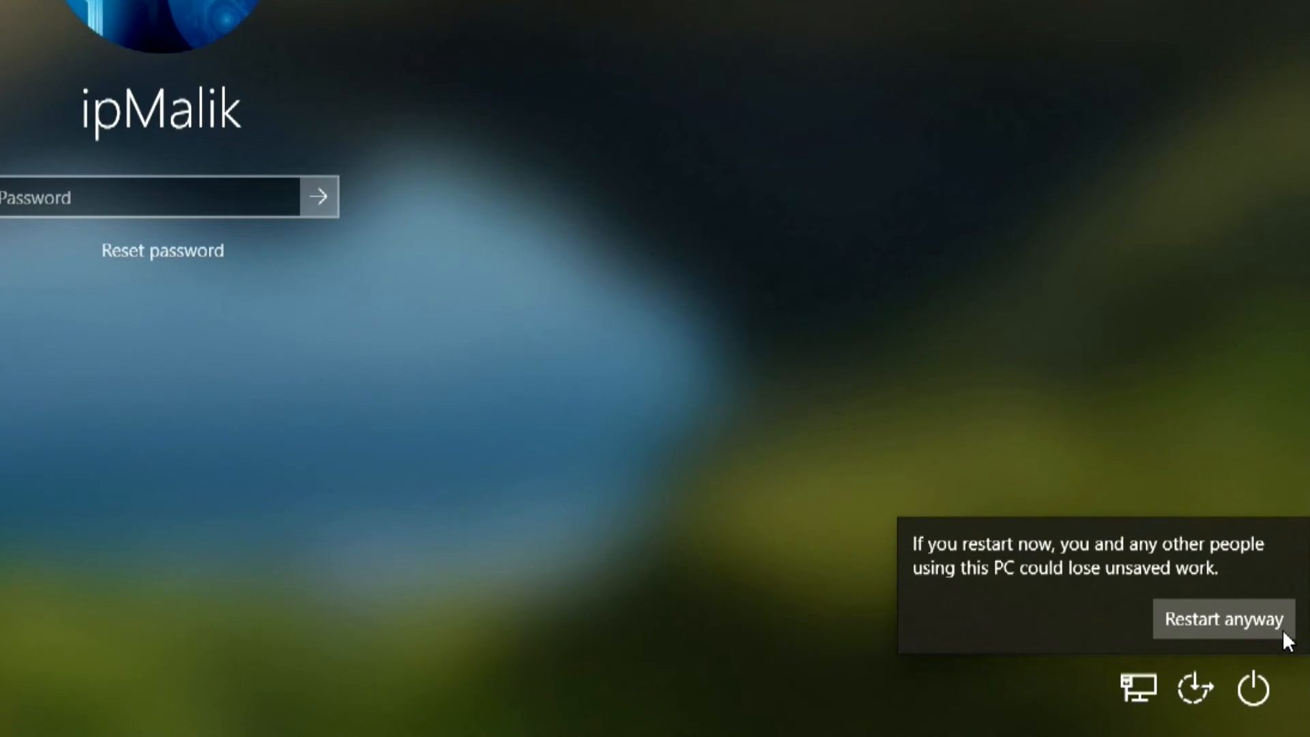
pyautogui.click(1223, 618)
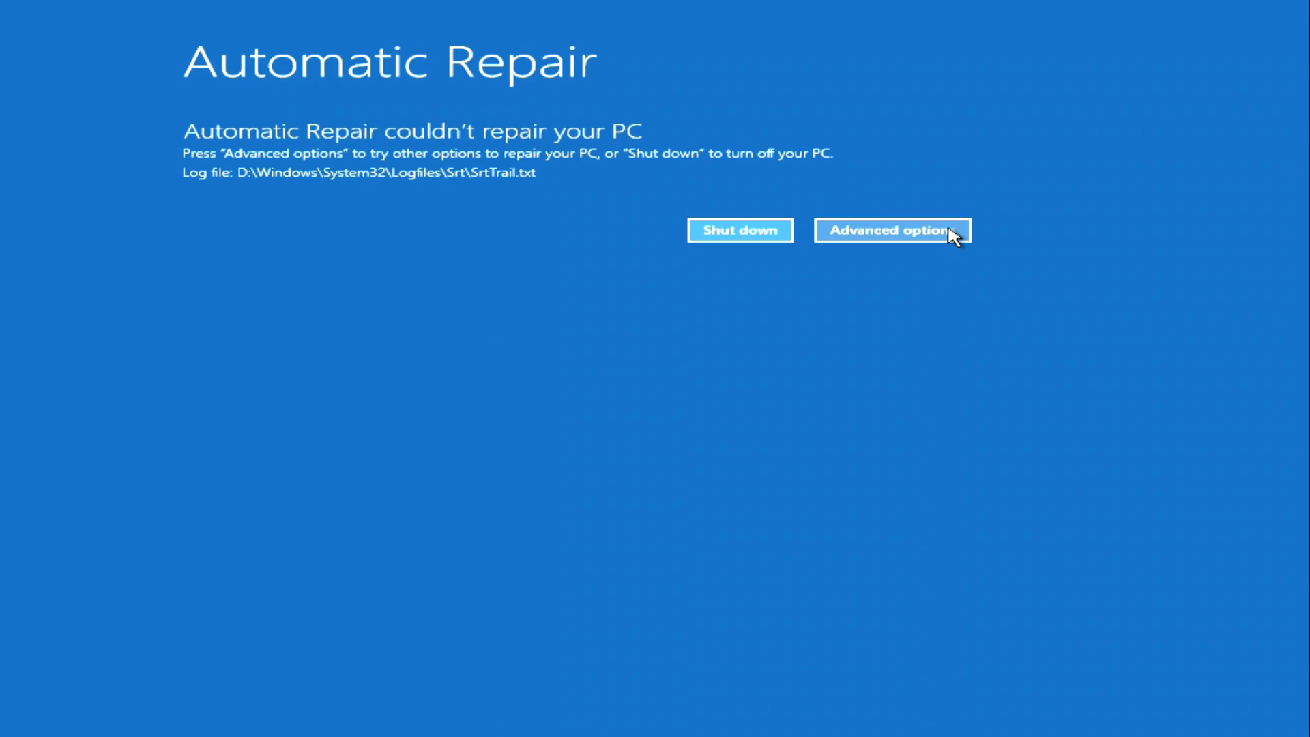
# From Automatic Repair's advanced options, reach Troubleshoot and launch the administrator Command Prompt
pyautogui.click(888, 229)
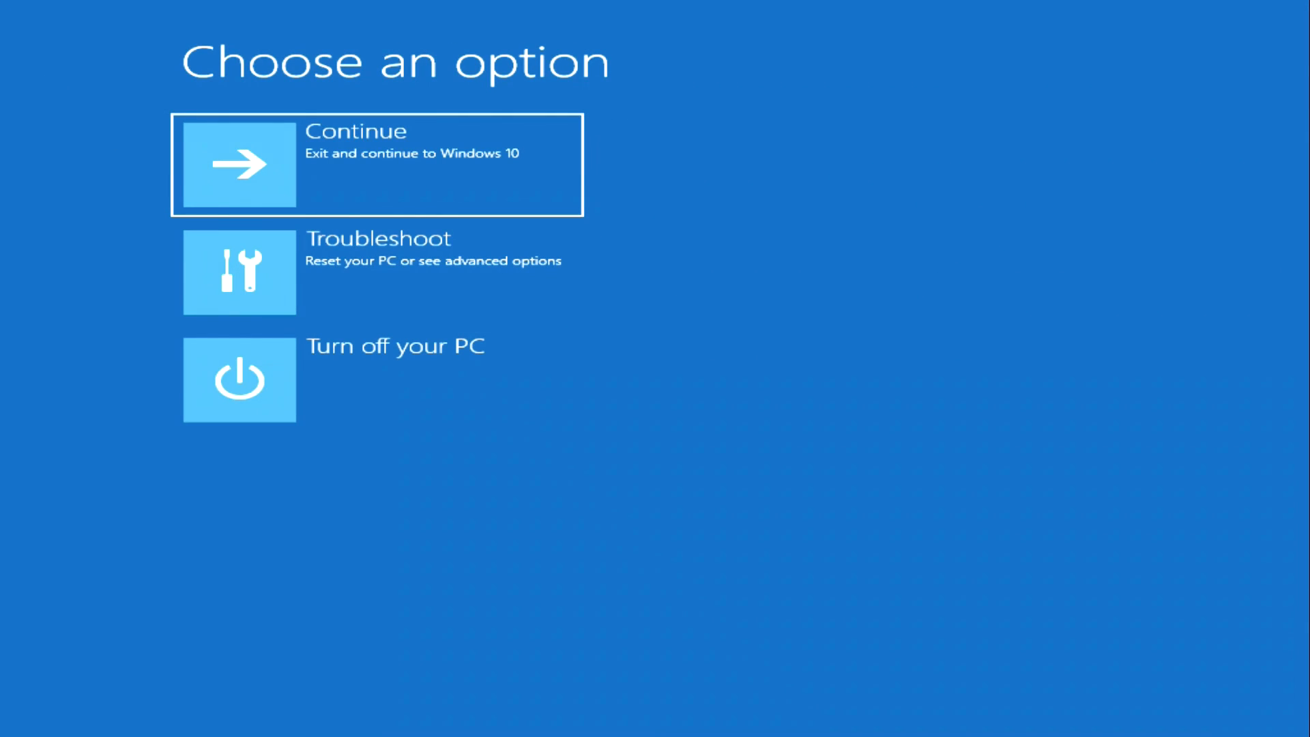
pyautogui.moveTo(564, 275)
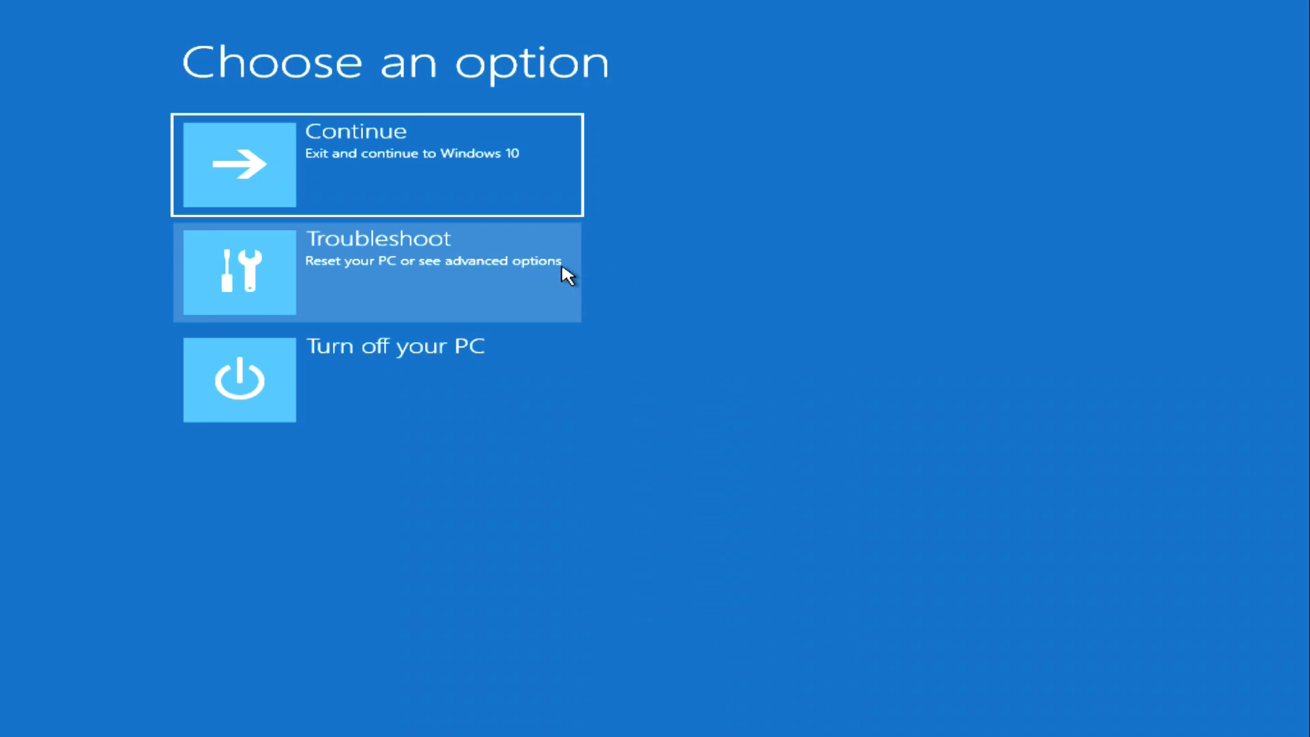
pyautogui.click(376, 273)
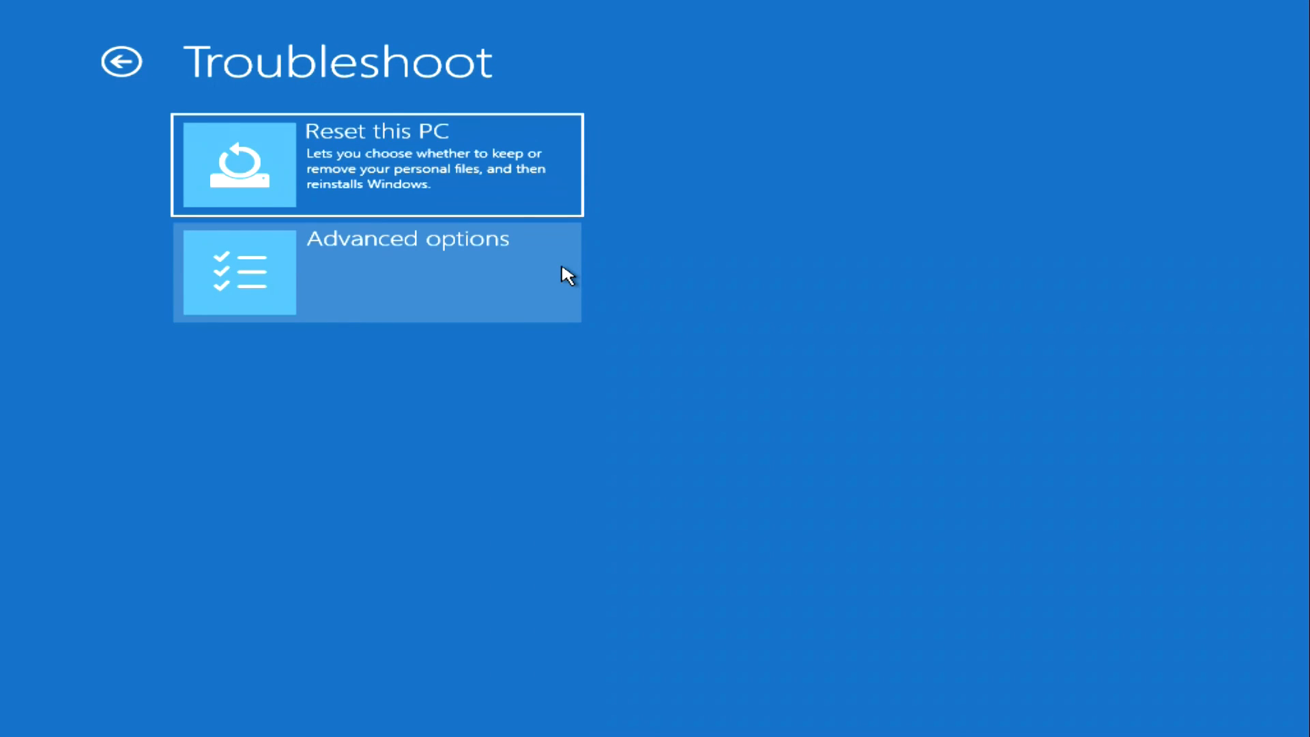
pyautogui.click(377, 273)
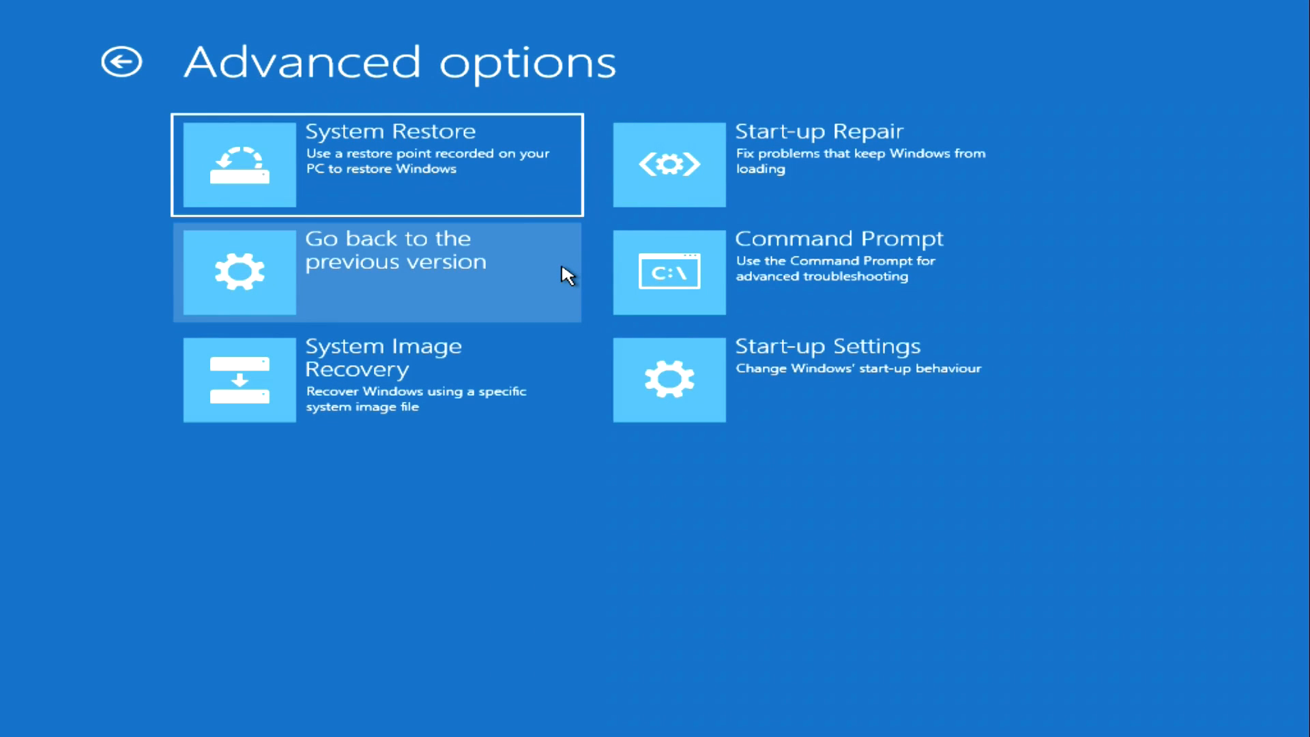
pyautogui.moveTo(626, 276)
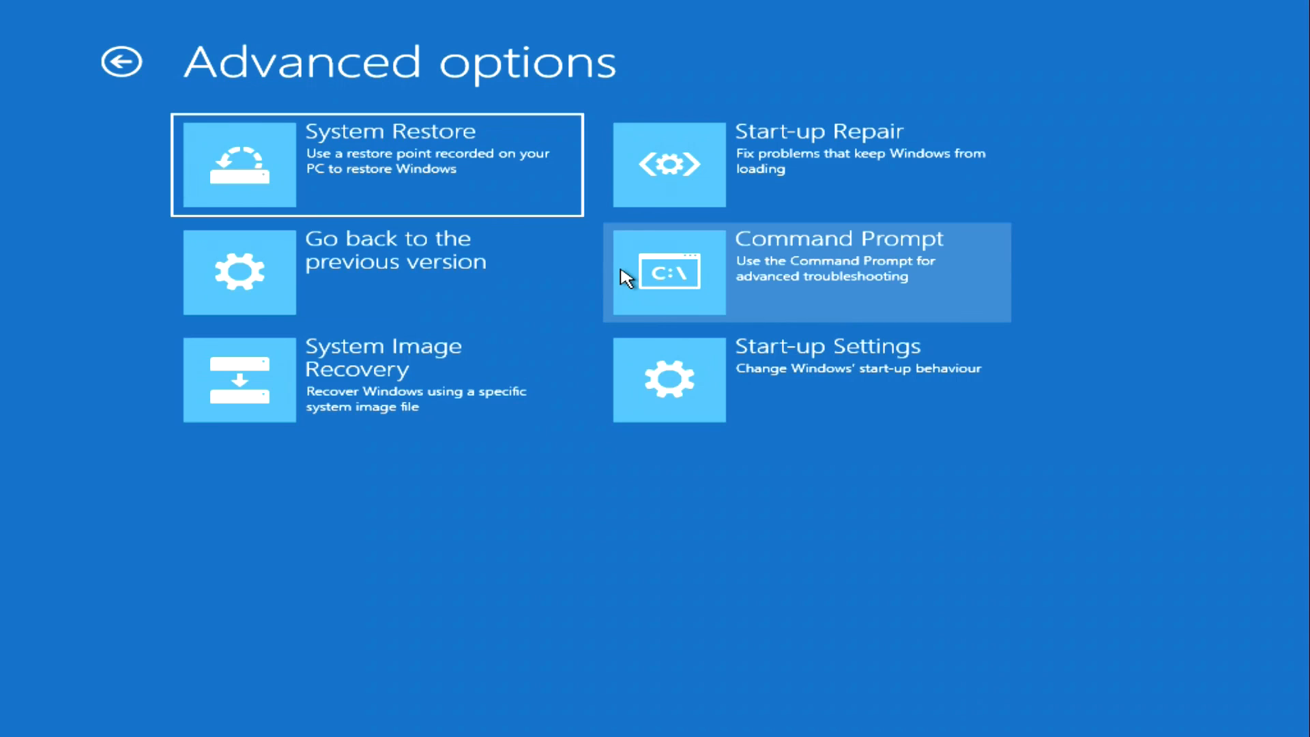
pyautogui.click(805, 271)
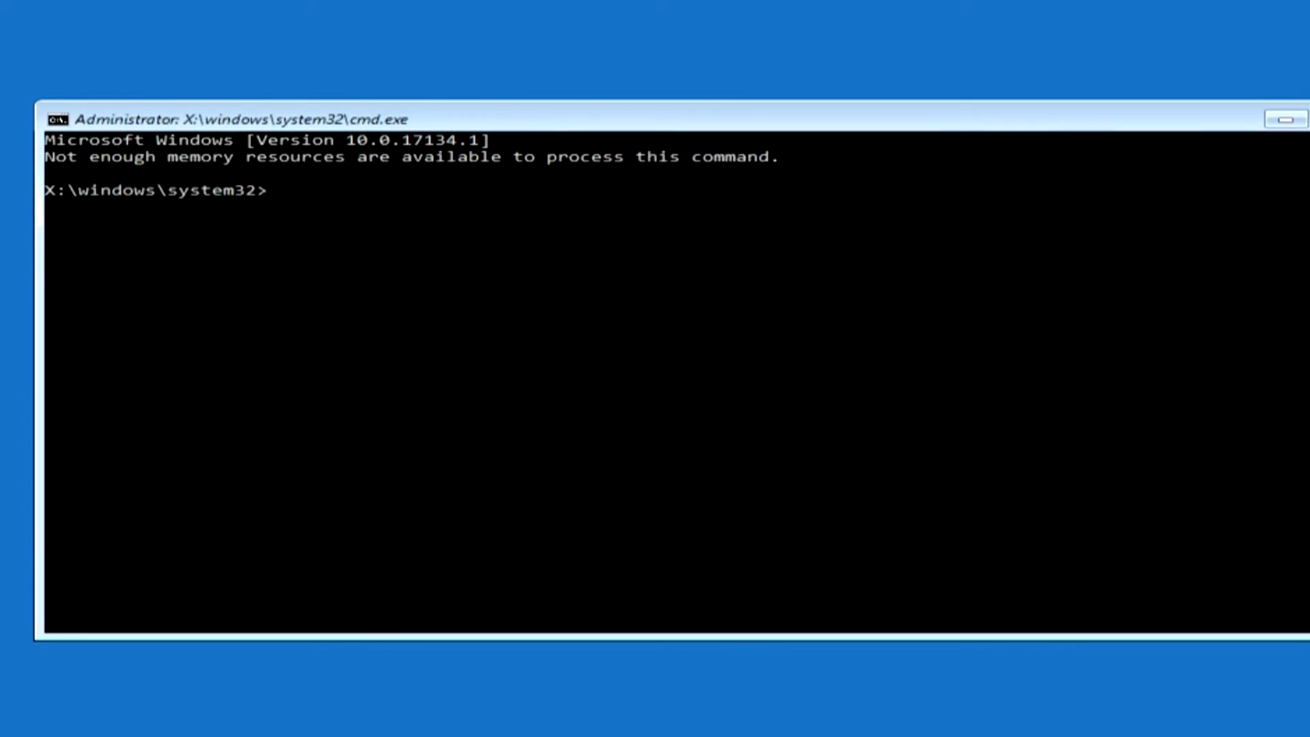